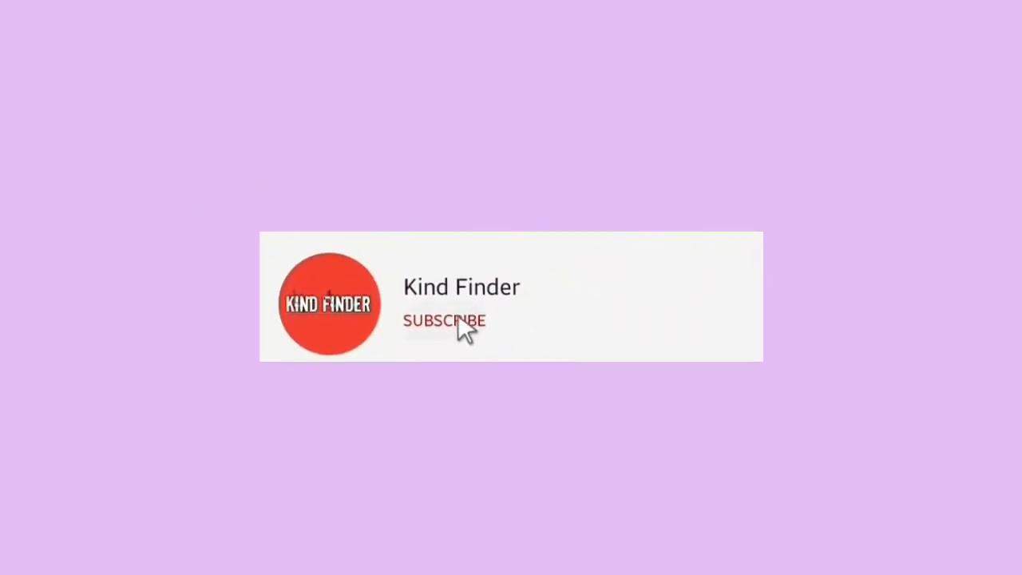
Step: Swipe to the home-screen page of apps showing the WhatsApp and Facebook icons
left_click(443, 320)
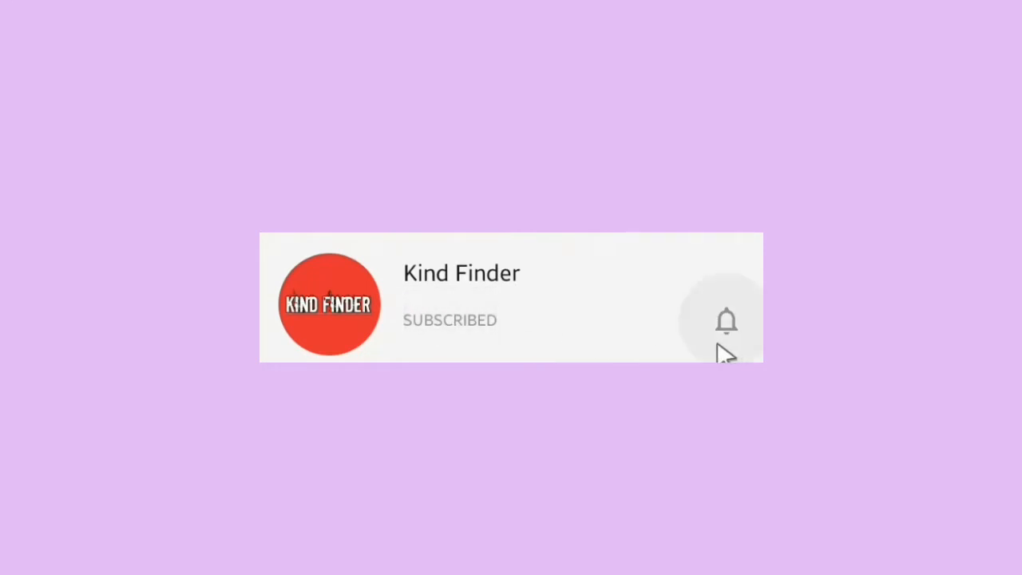
left_click(725, 319)
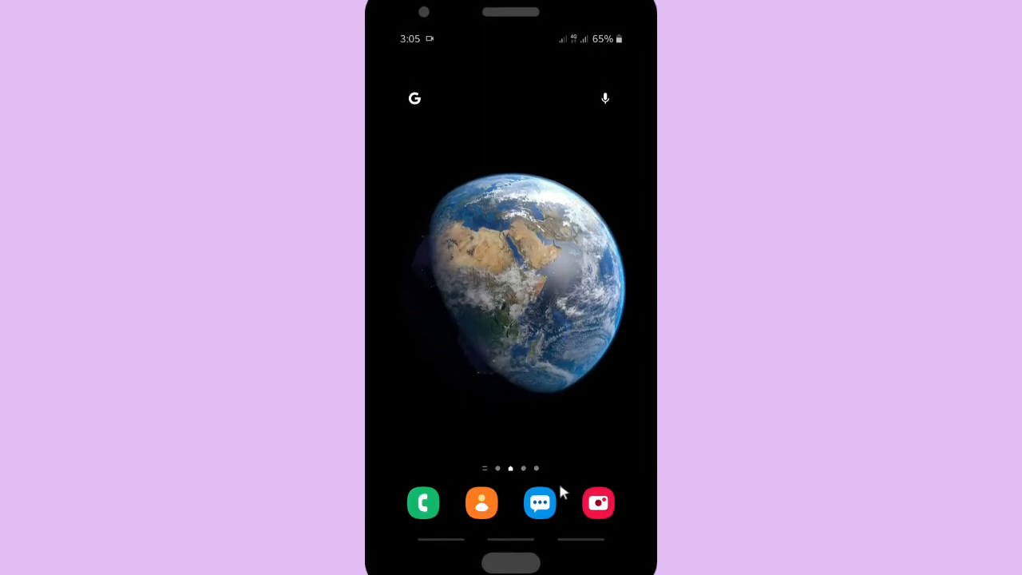
mouse_move(421, 356)
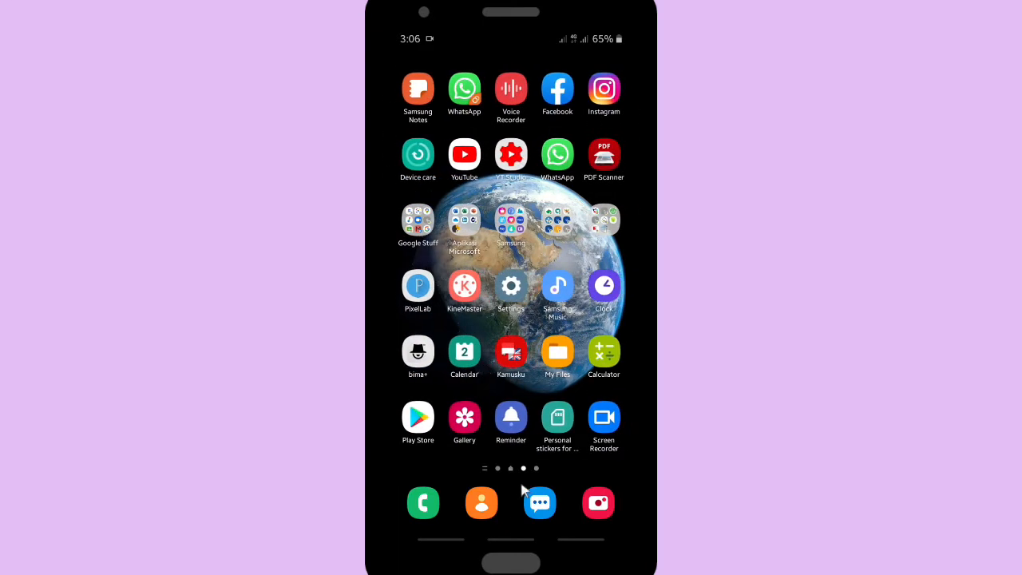
mouse_move(504, 120)
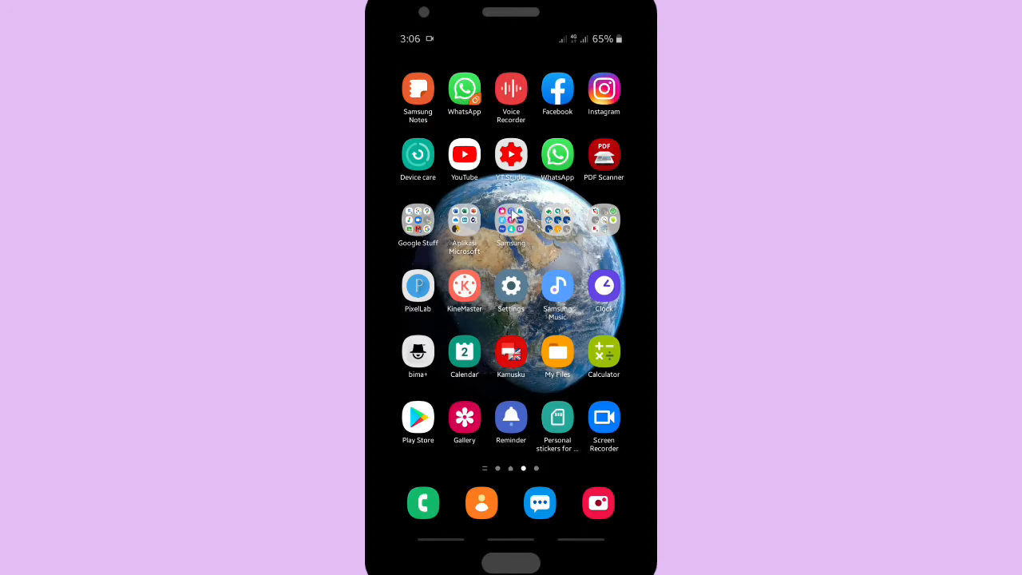
scroll("left", 3)
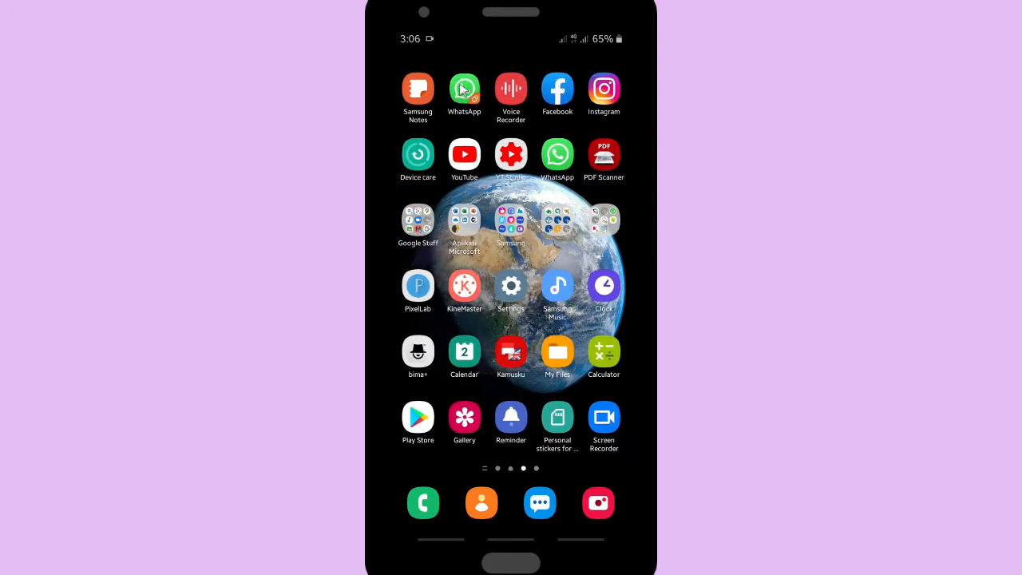
Step: Launch WhatsApp and go to Settings from the three-dot menu
left_click(463, 89)
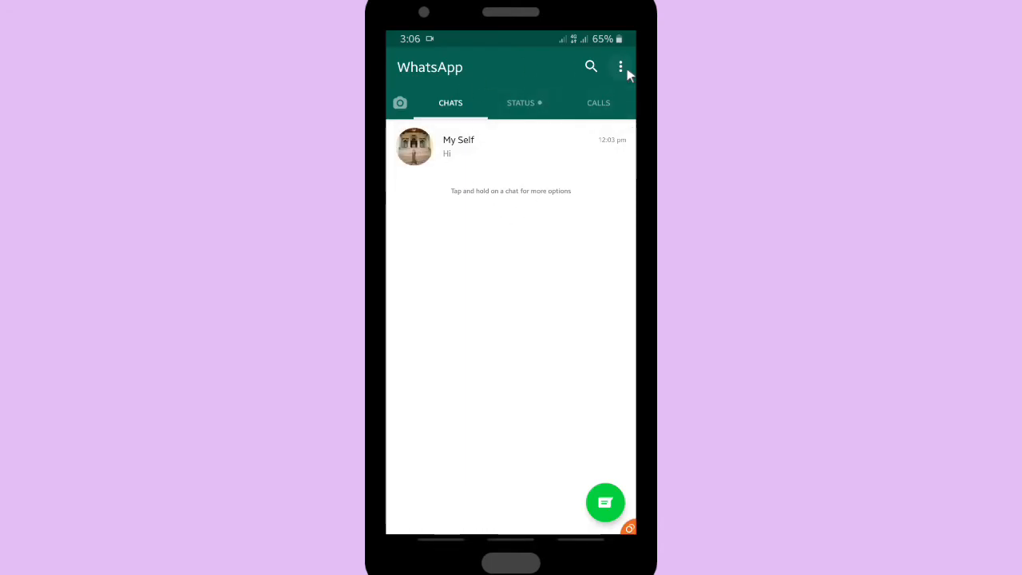
left_click(619, 67)
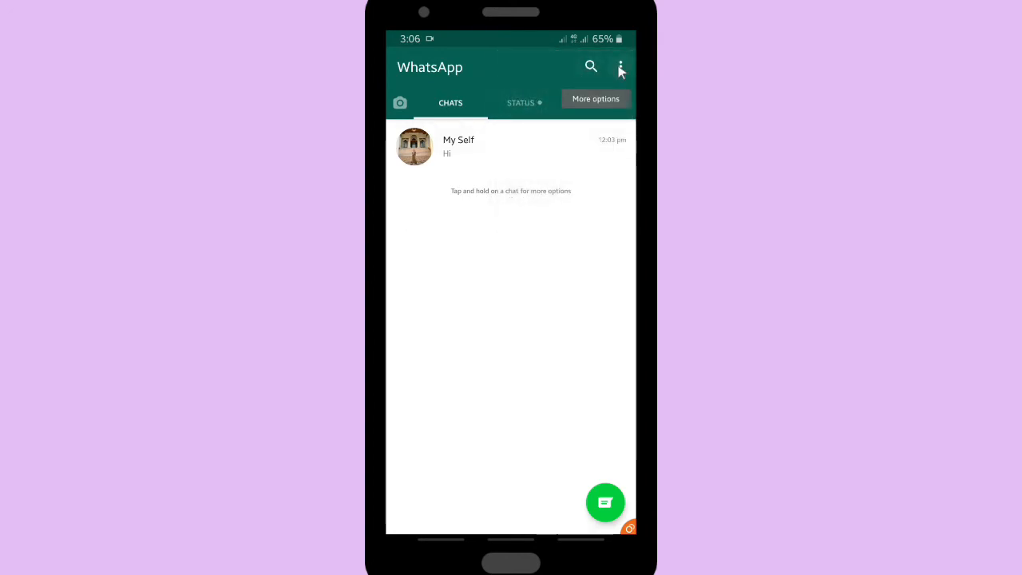
left_click(621, 67)
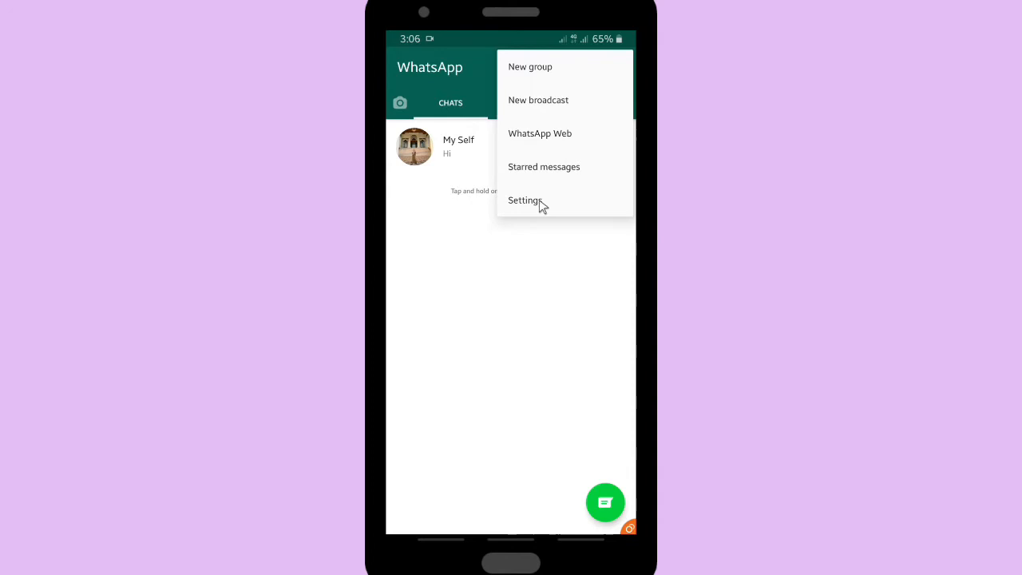
mouse_move(549, 202)
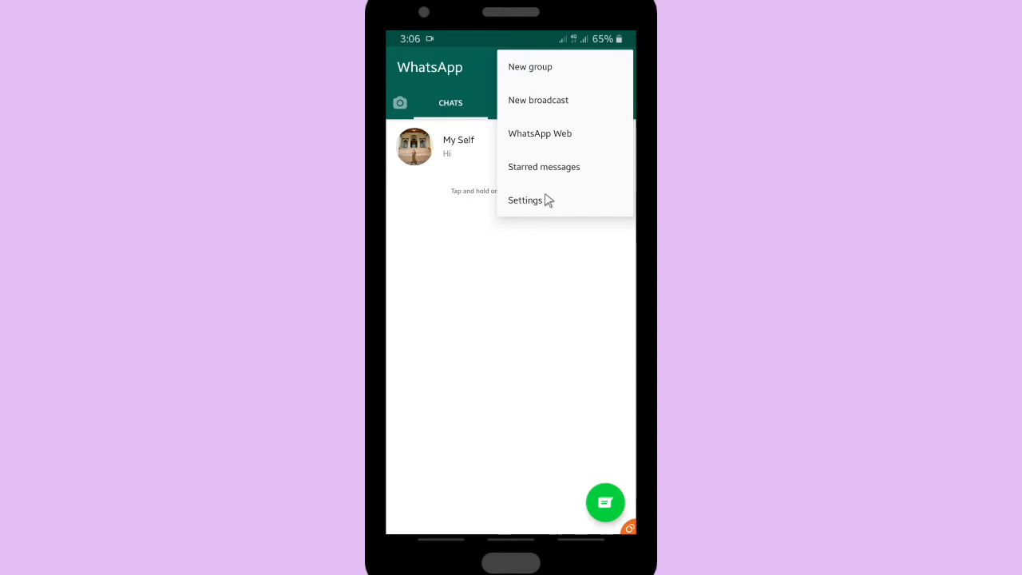
left_click(525, 199)
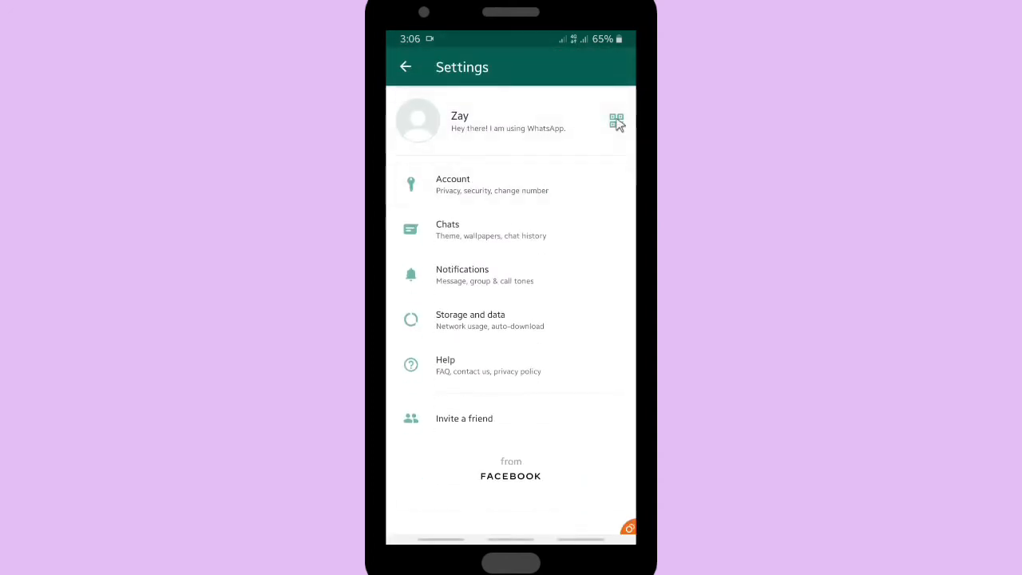
mouse_move(565, 127)
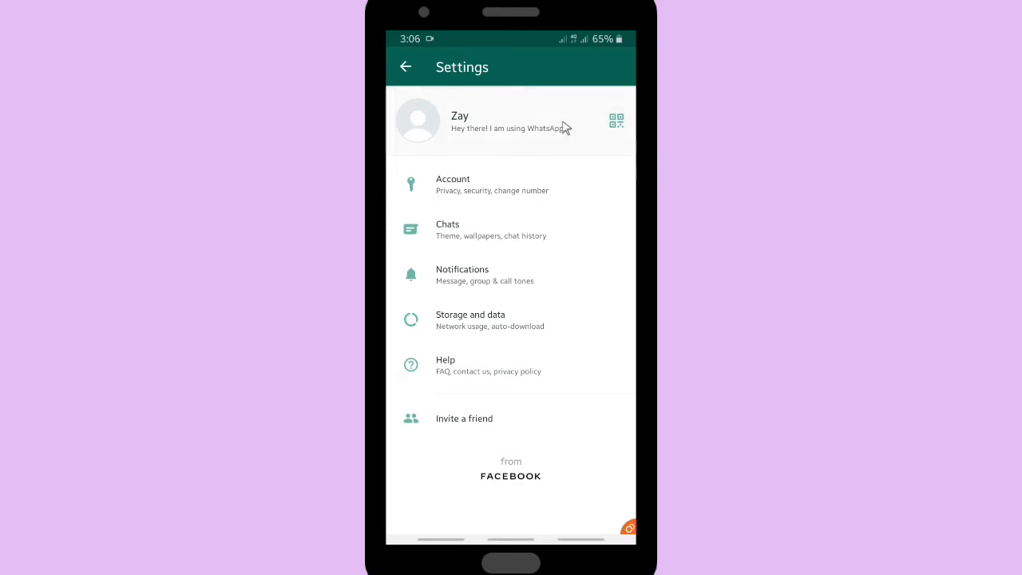
mouse_move(626, 128)
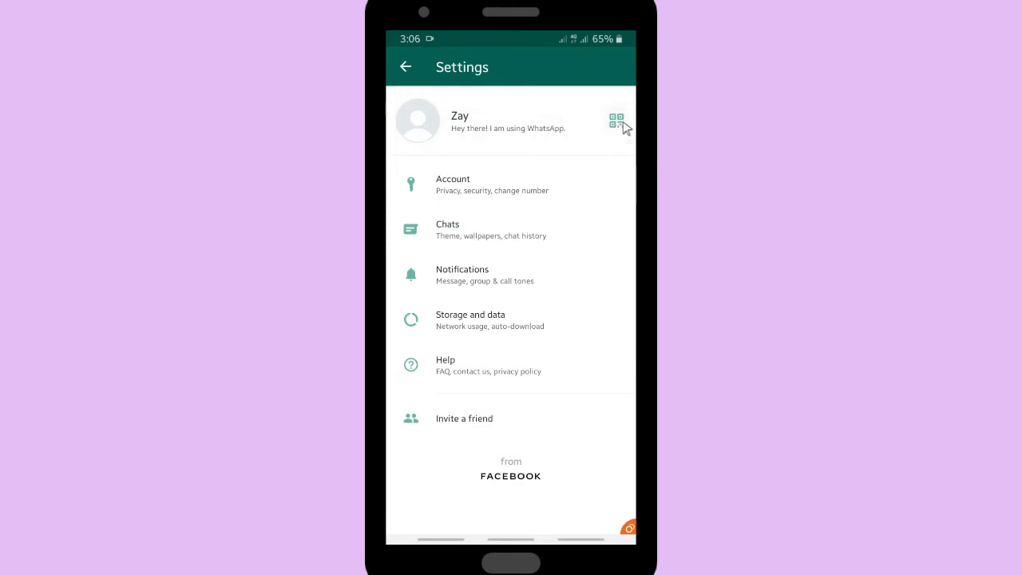
Step: Show my WhatsApp QR code and share it with its wa.me link to Samsung Notes
left_click(616, 119)
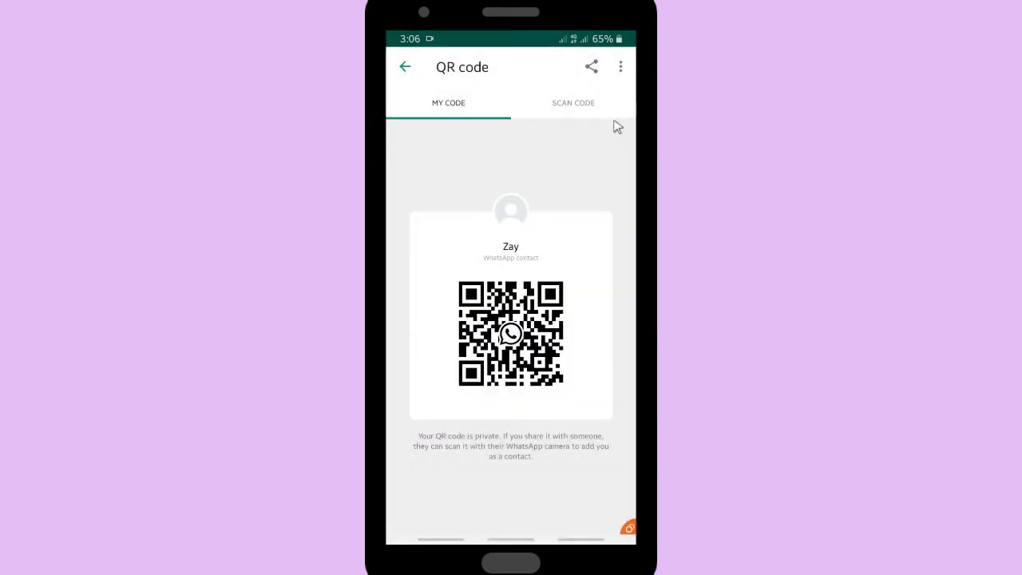
mouse_move(539, 307)
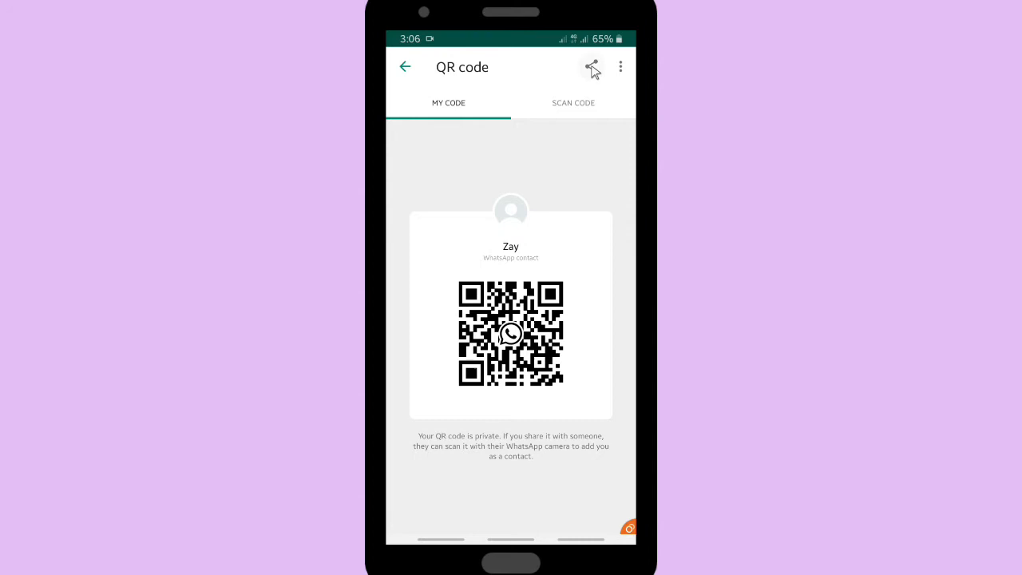
mouse_move(591, 67)
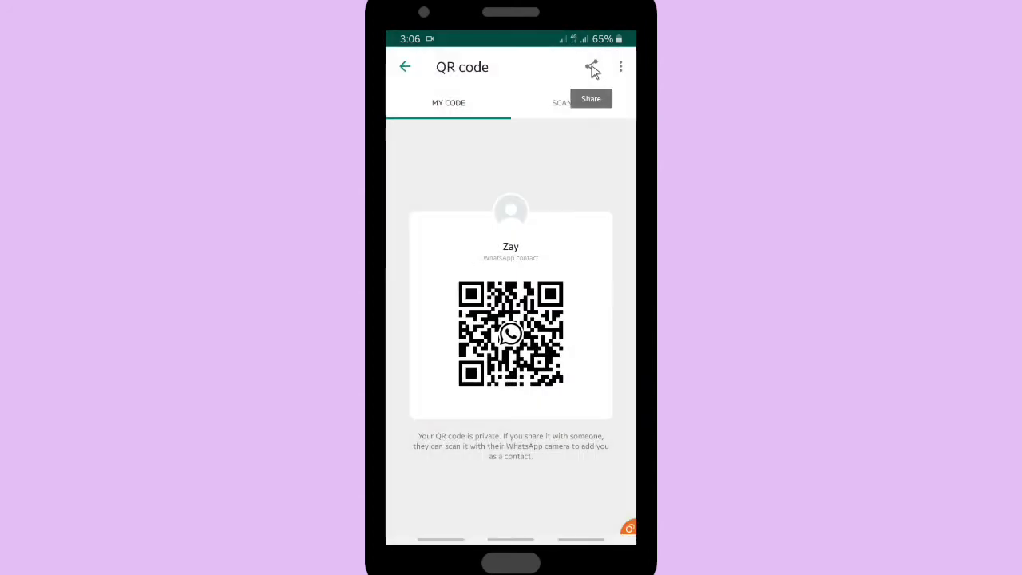
left_click(592, 67)
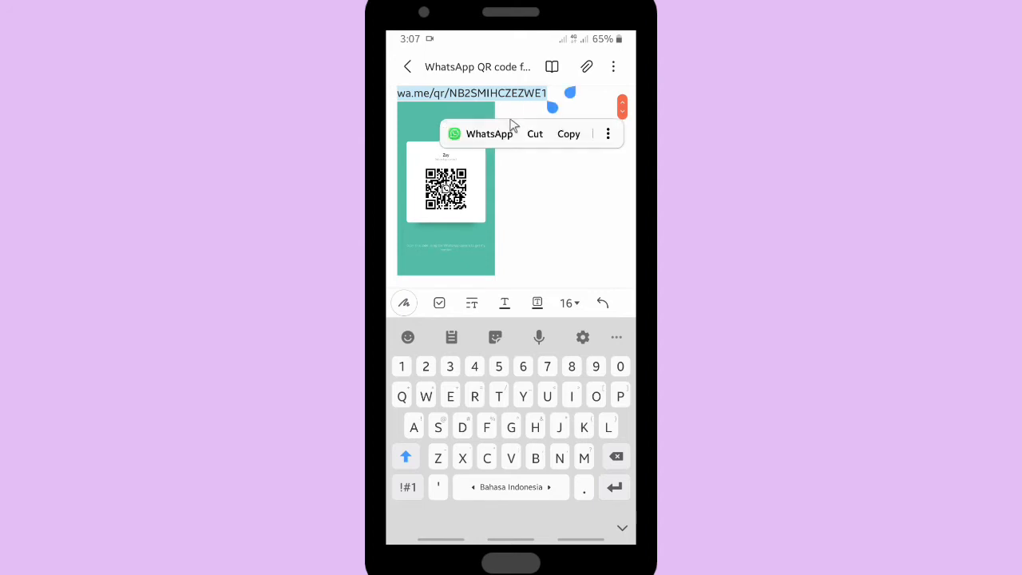
Step: Copy the wa.me link to the clipboard and go back to the WhatsApp Chats list
left_click(568, 134)
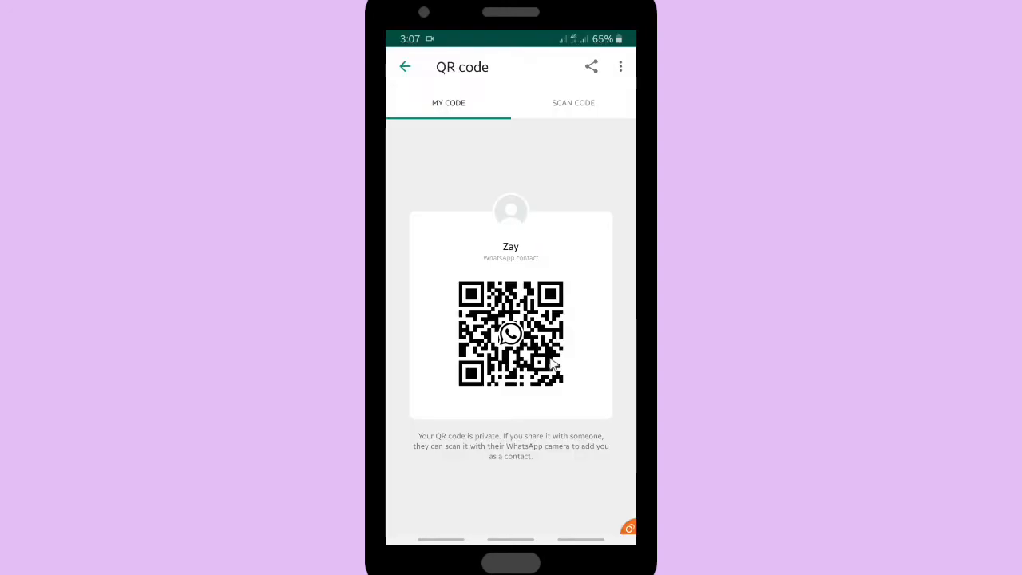
mouse_move(404, 62)
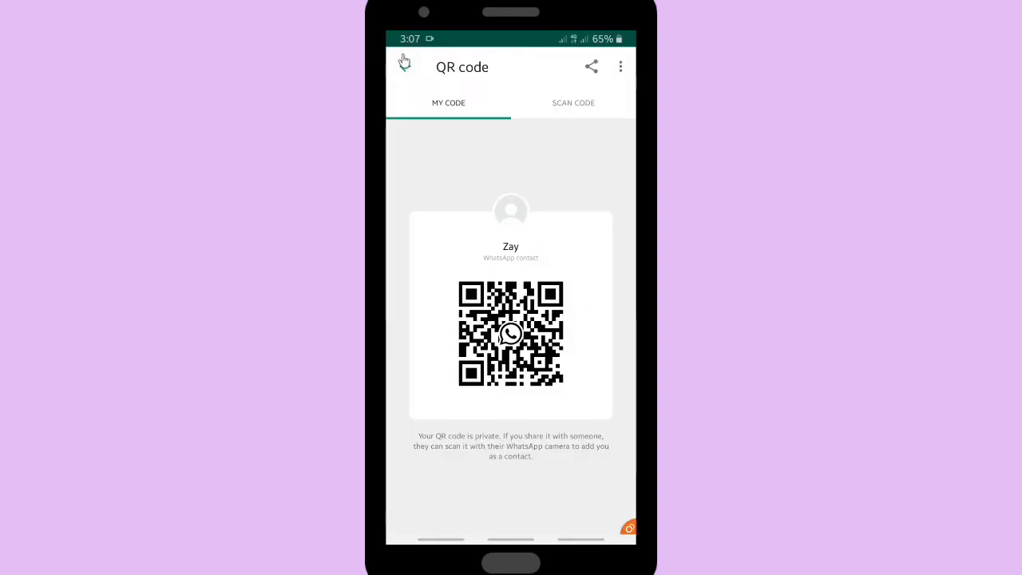
left_click(404, 65)
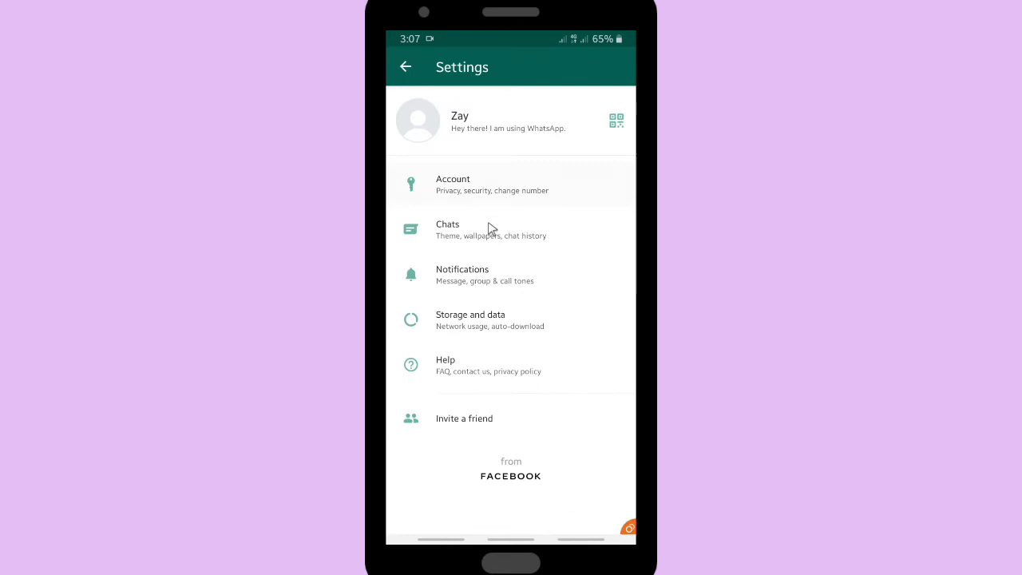
left_click(405, 67)
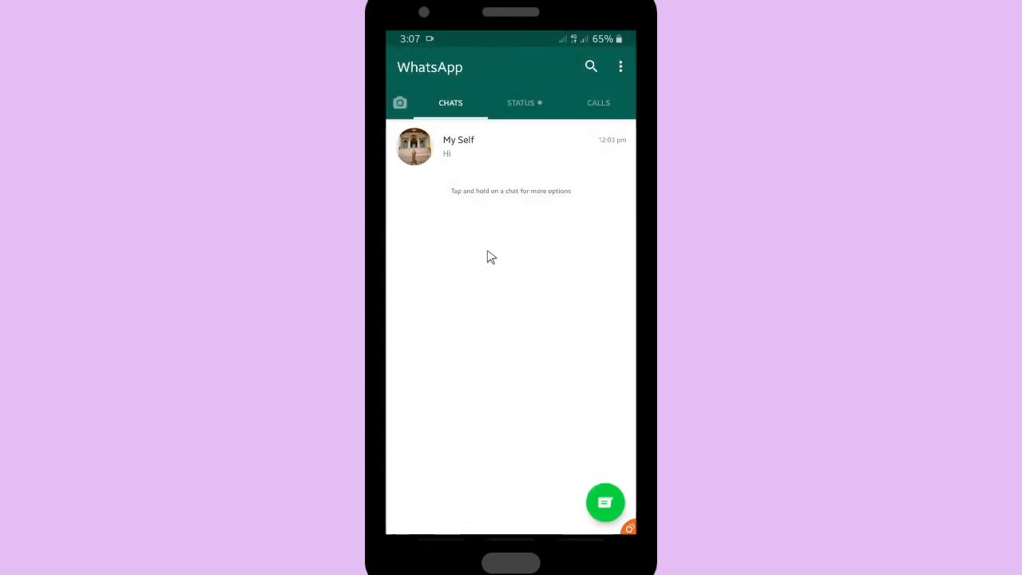
Step: Leave WhatsApp via Home and launch Facebook to its news feed
key("home")
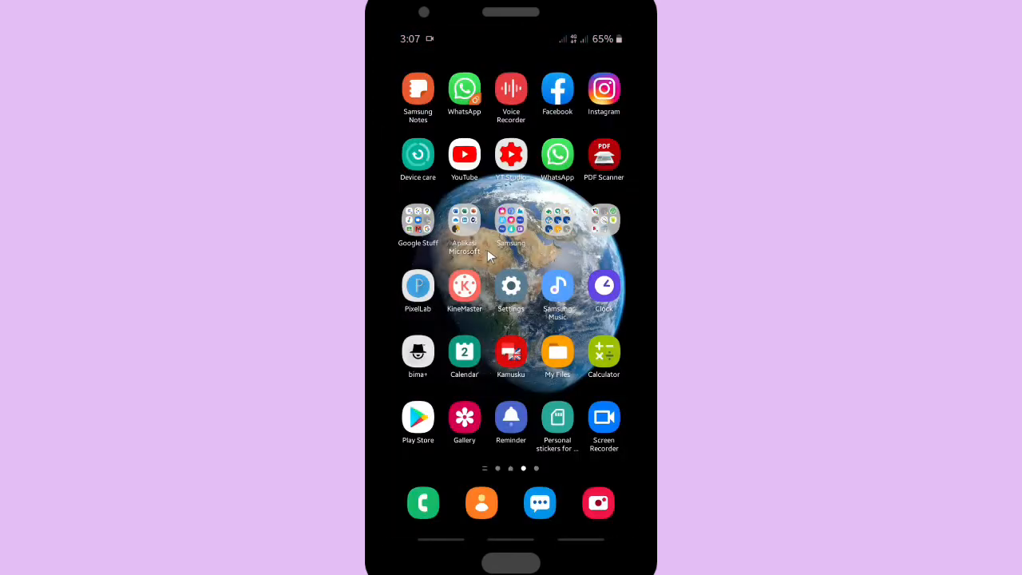
mouse_move(573, 51)
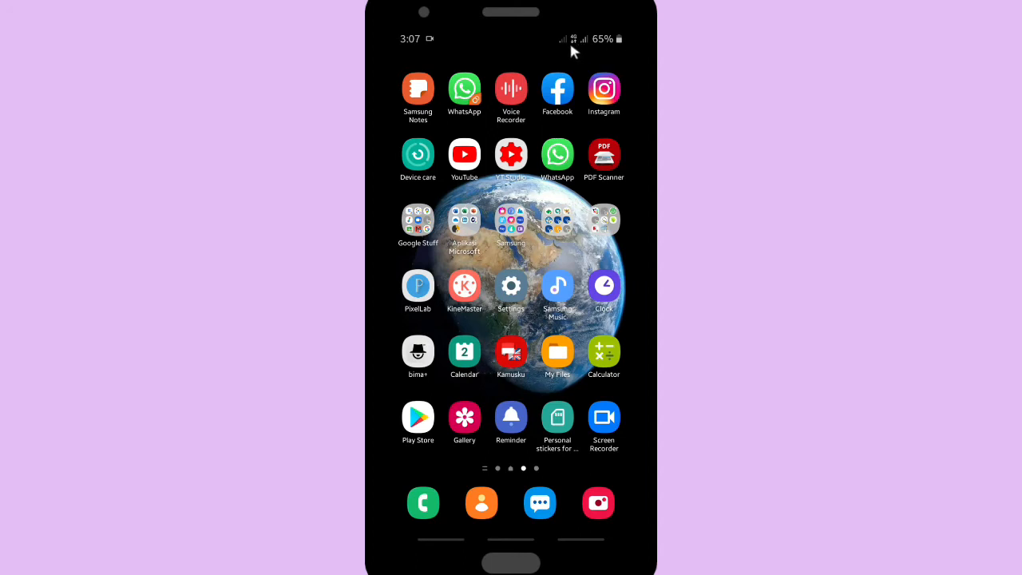
mouse_move(557, 88)
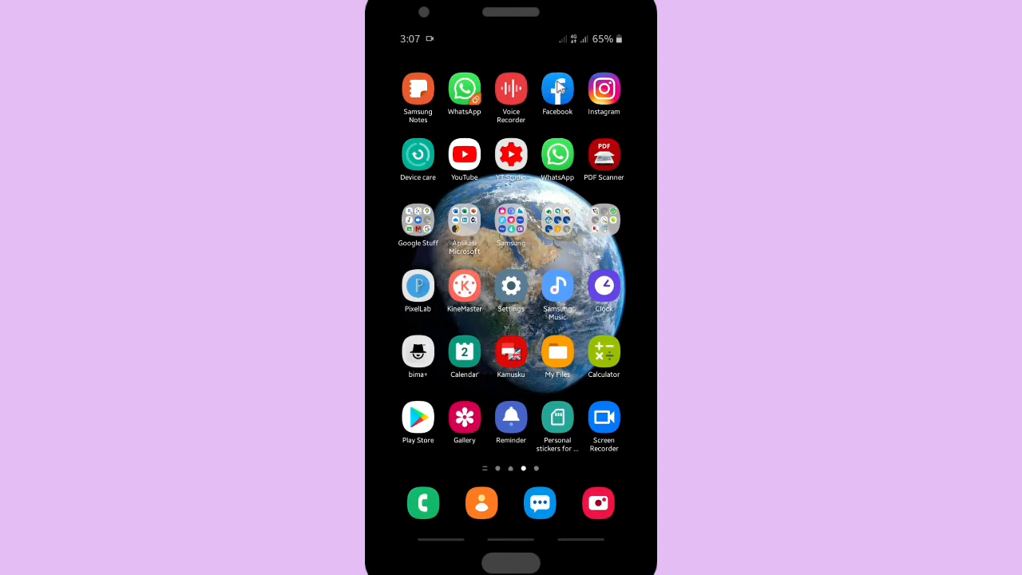
left_click(557, 90)
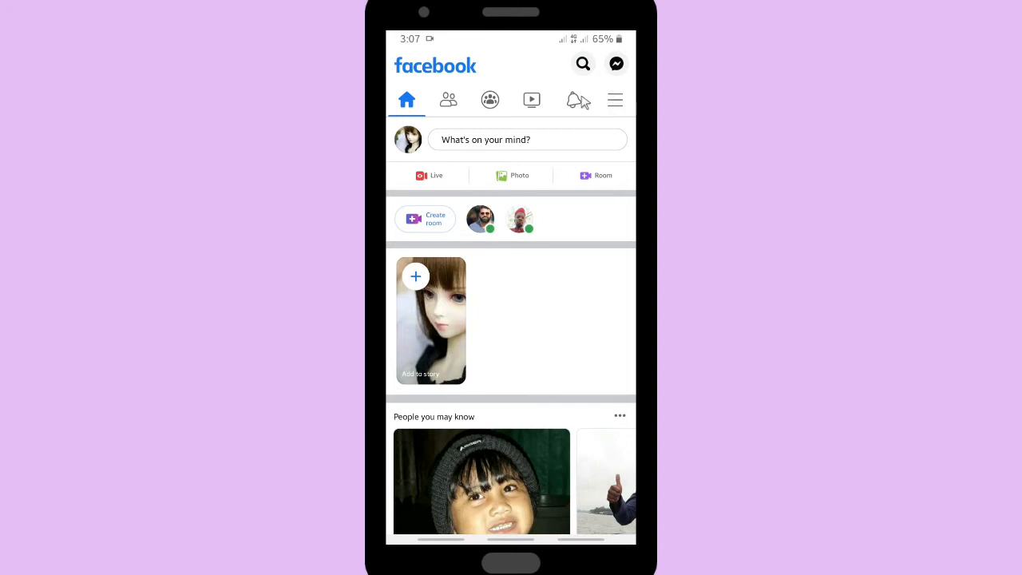
Step: Go from the Facebook menu to my profile and start editing its public details
left_click(615, 99)
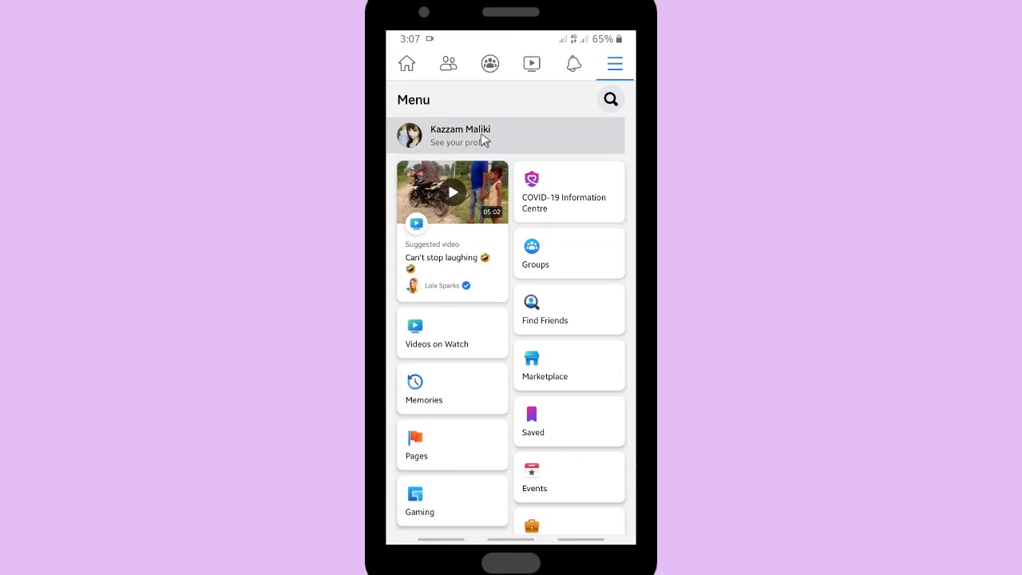
left_click(460, 136)
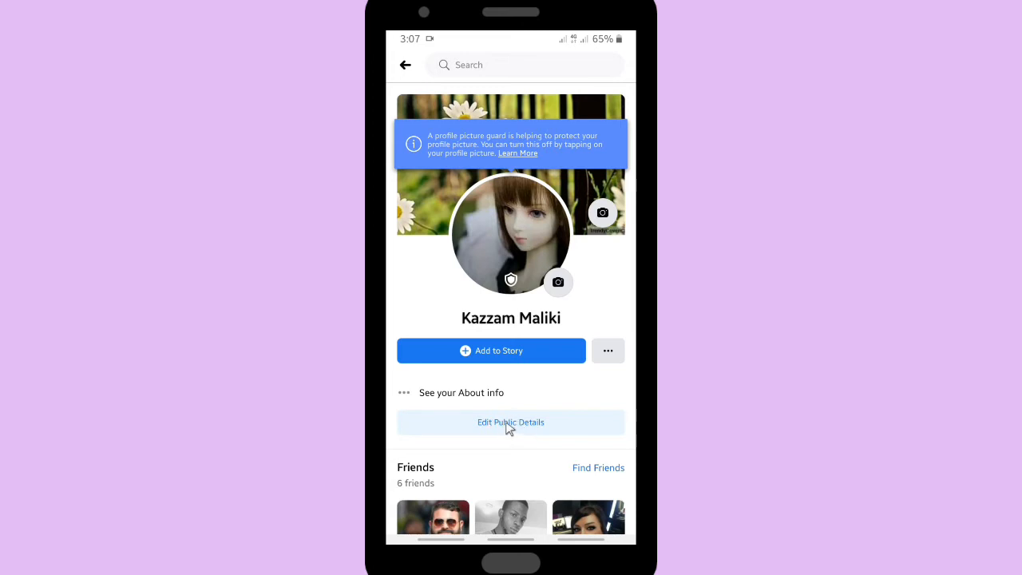
left_click(511, 421)
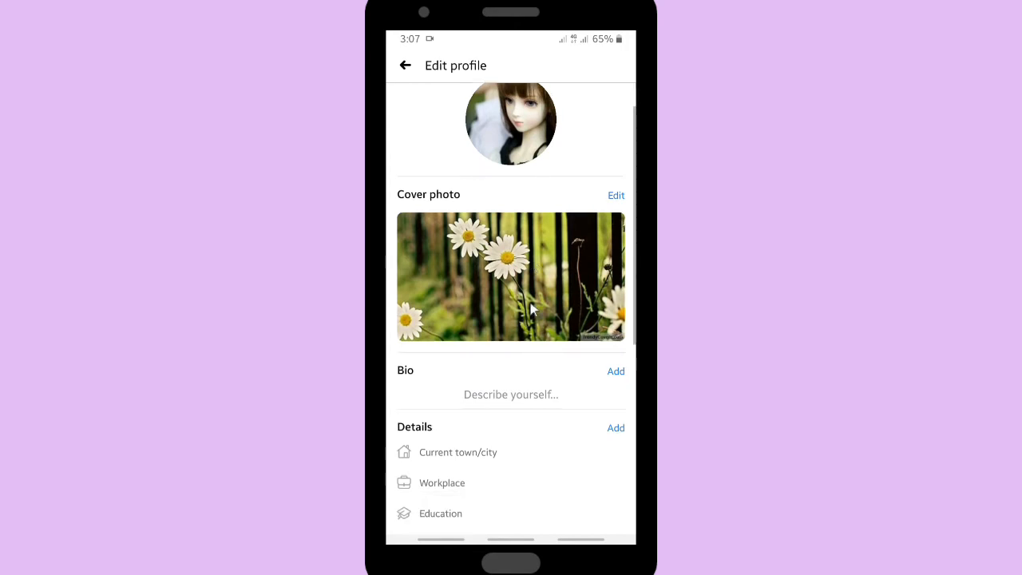
Step: Scroll the Edit profile page down to the Links section with its Add button
scroll("down", 3)
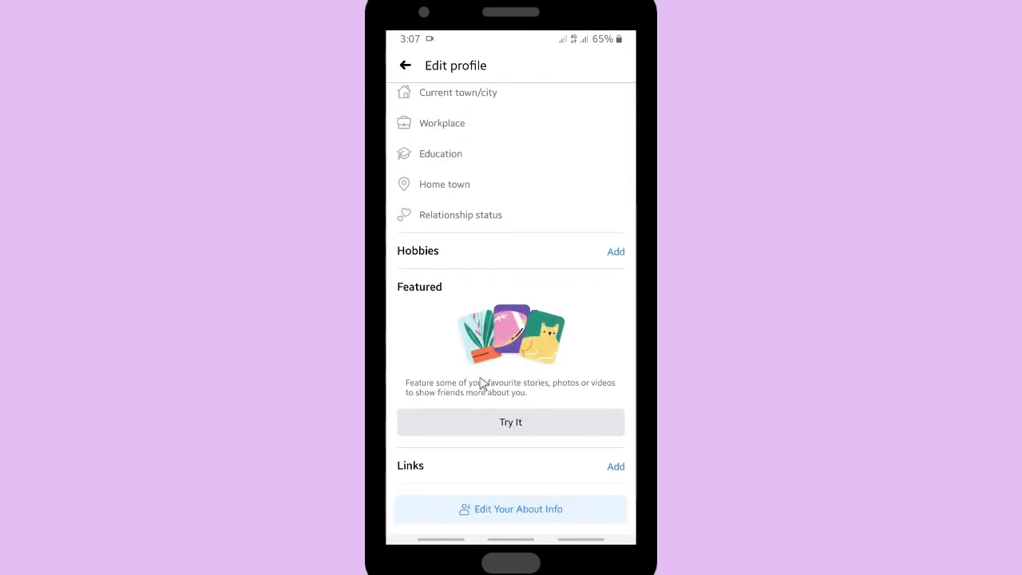
mouse_move(447, 469)
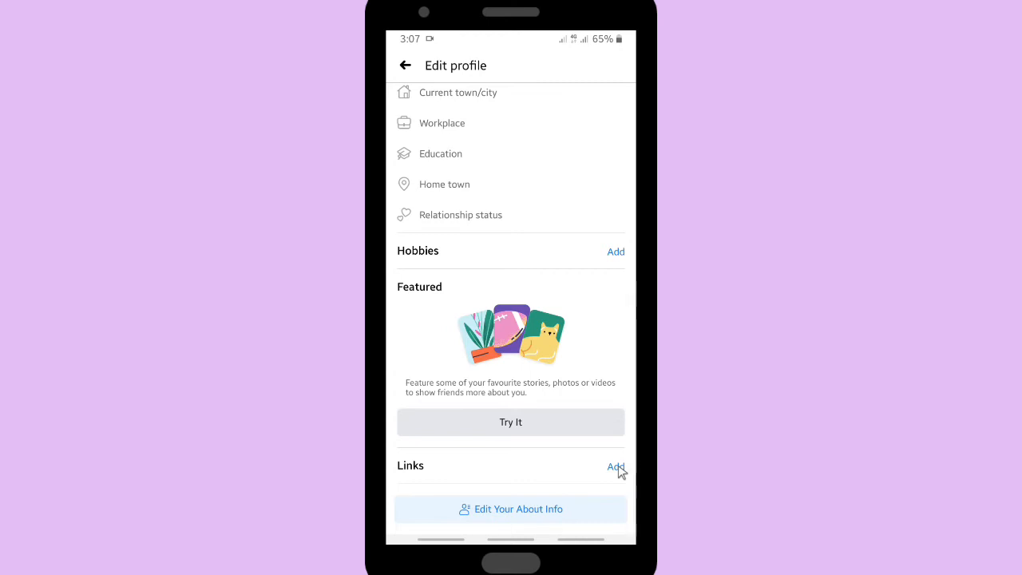
Step: Paste the copied wa.me link as a Website address under Links and save it
left_click(617, 466)
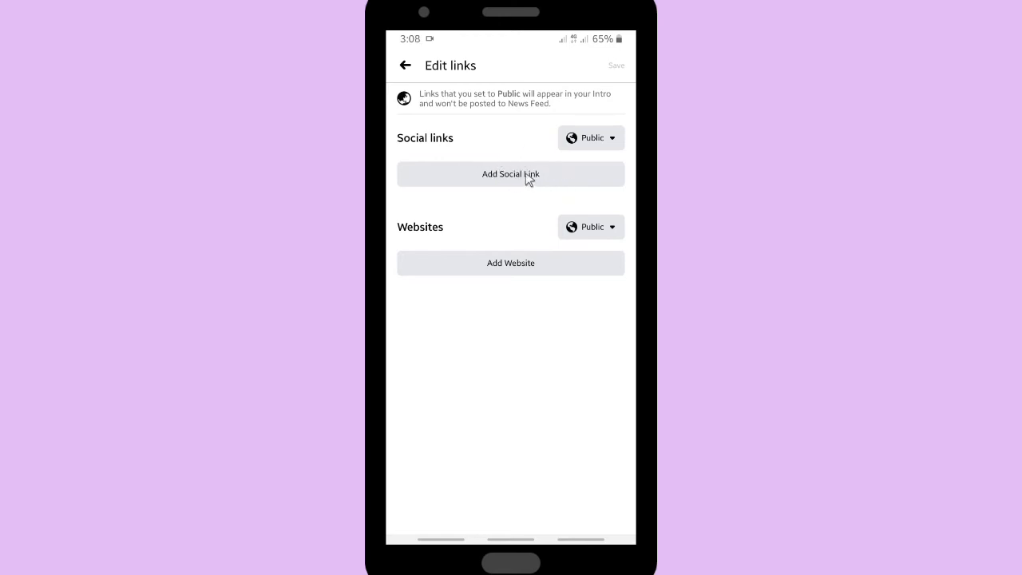
left_click(510, 174)
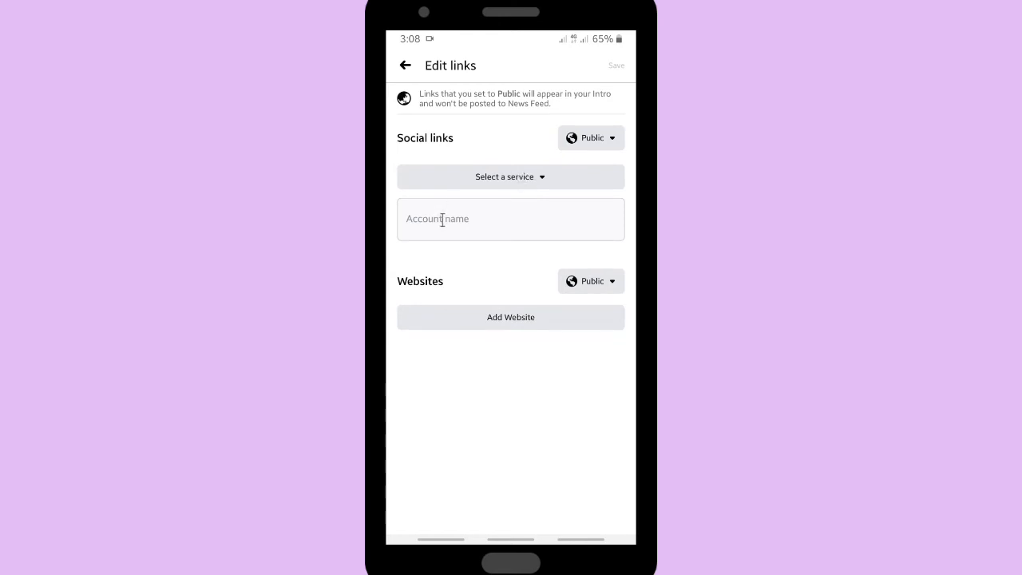
left_click(510, 316)
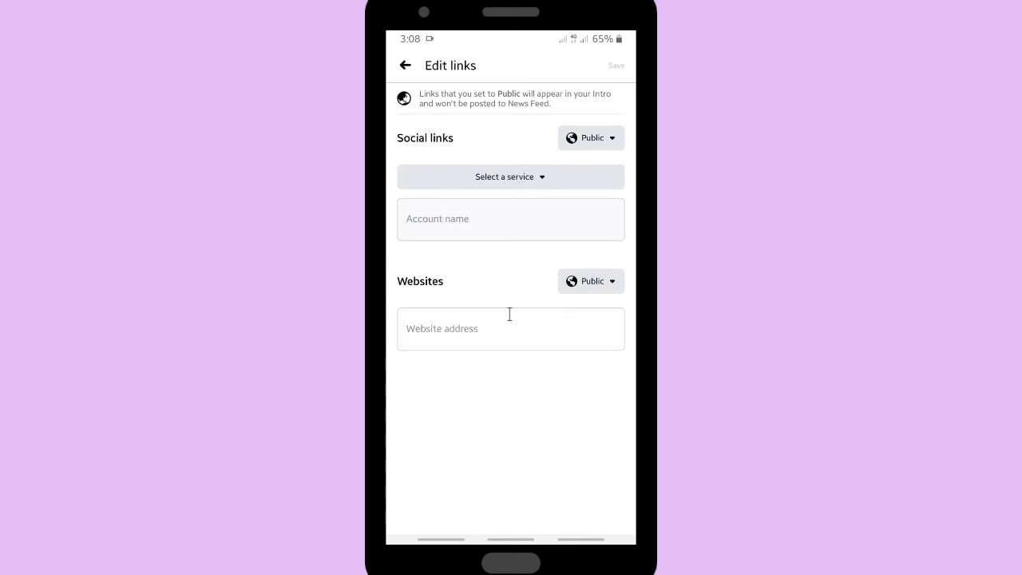
left_click(511, 329)
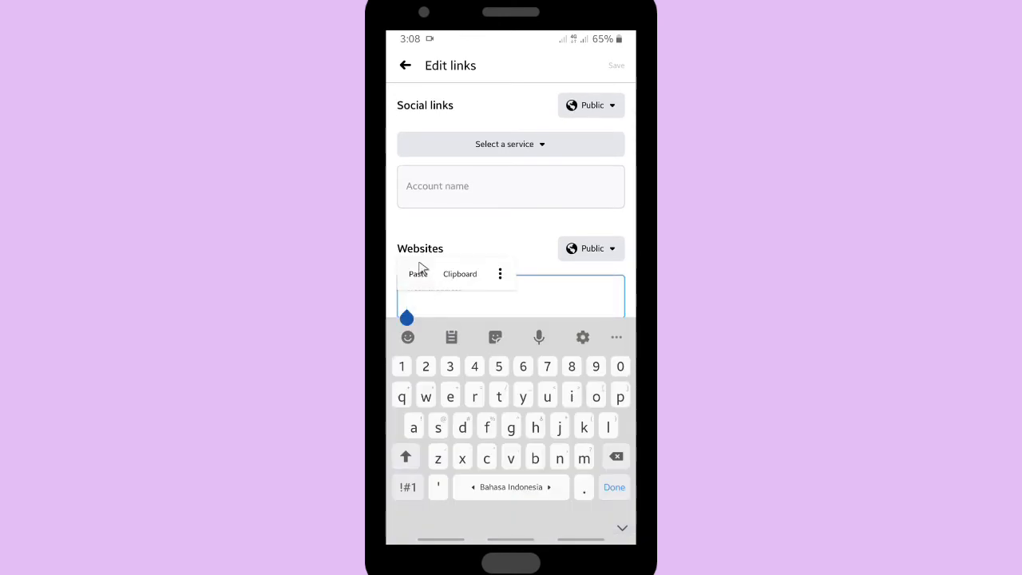
left_click(419, 274)
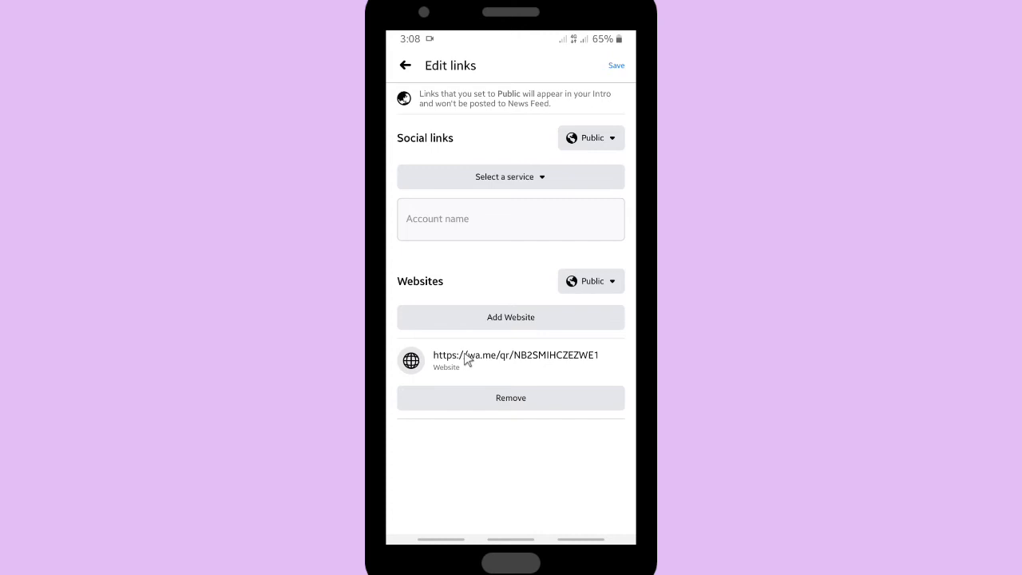
mouse_move(581, 150)
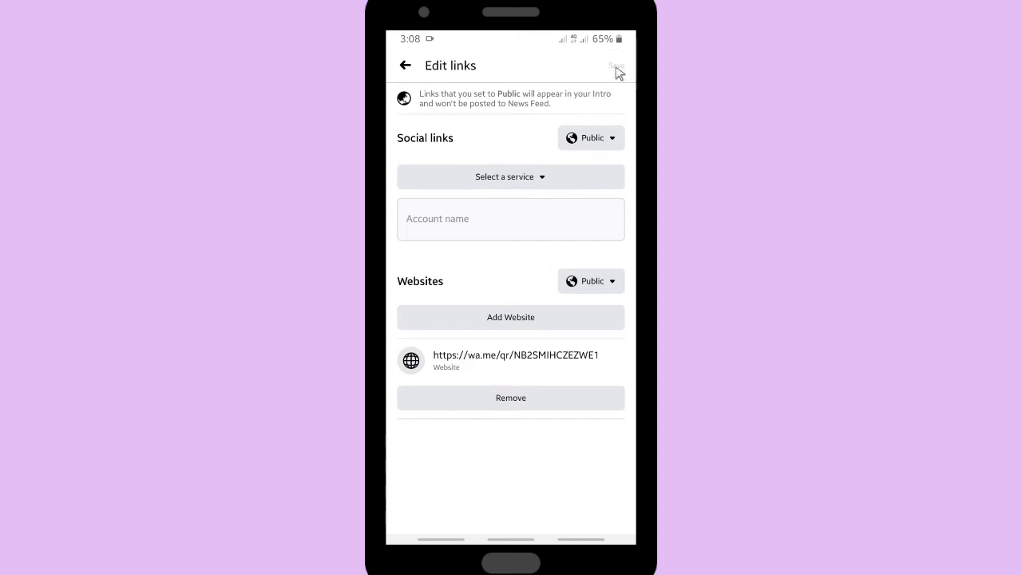
left_click(616, 65)
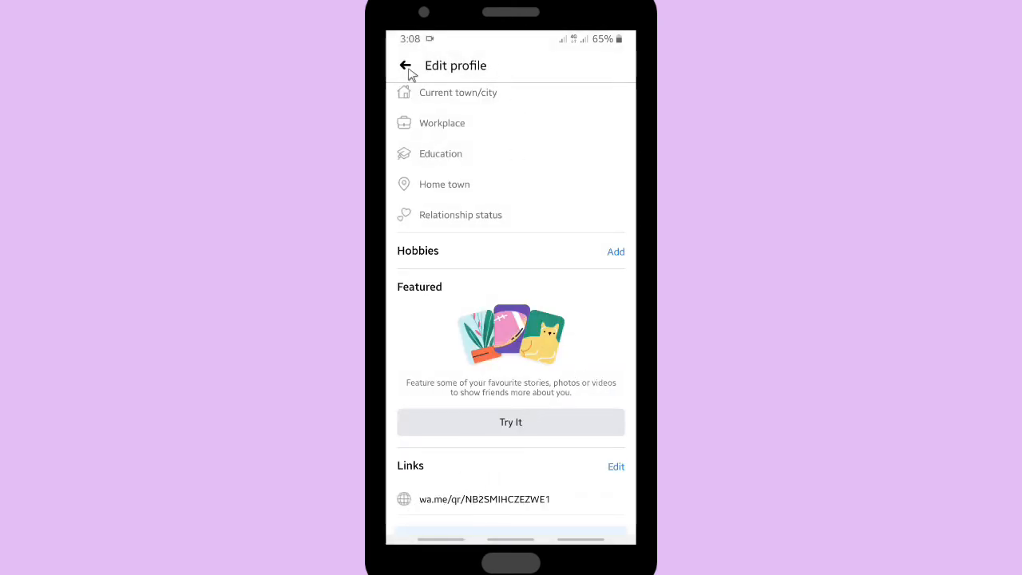
Step: Return to the profile page and follow the new wa.me link under the profile name
left_click(405, 65)
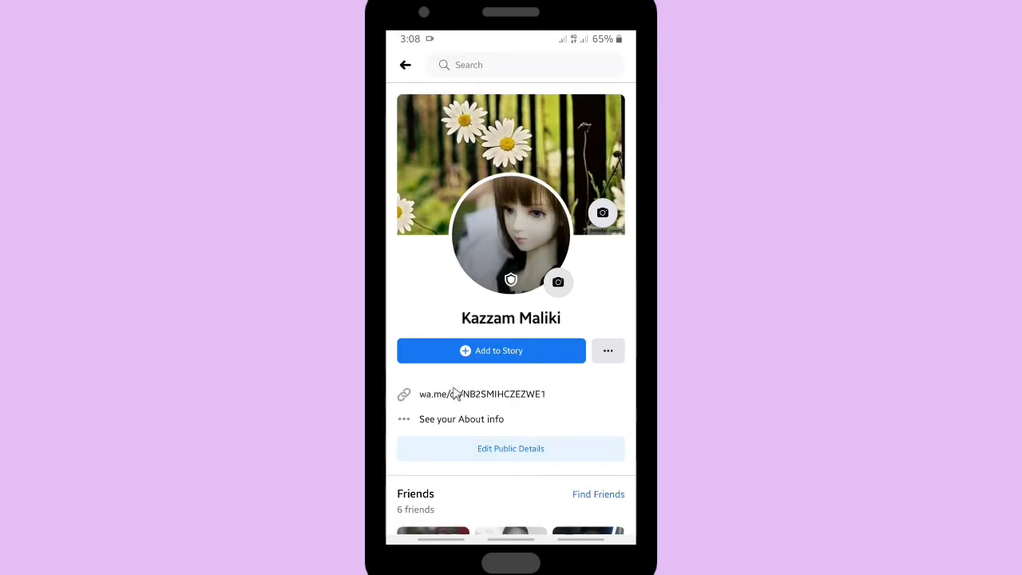
mouse_move(460, 399)
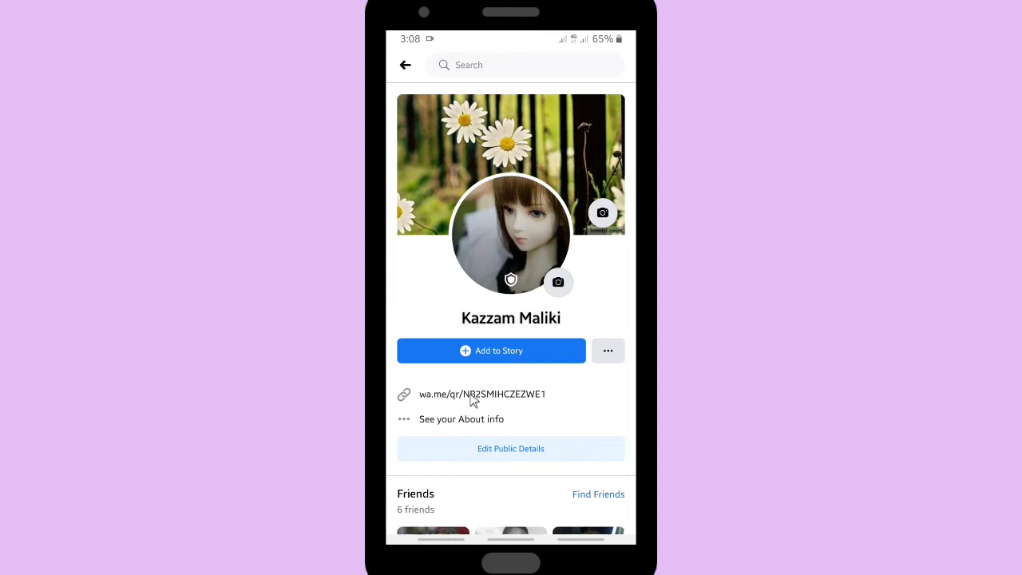
left_click(482, 393)
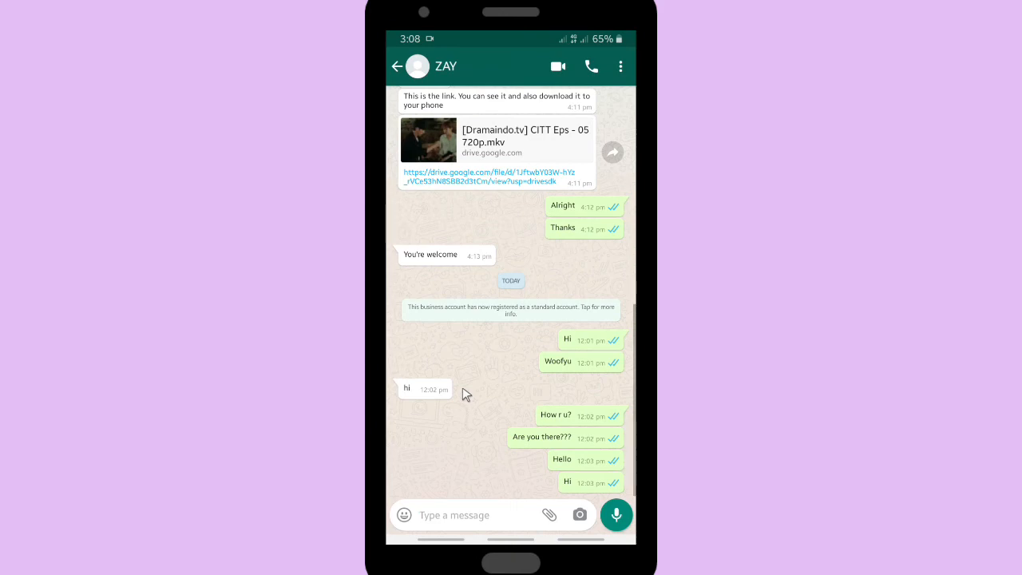
mouse_move(503, 384)
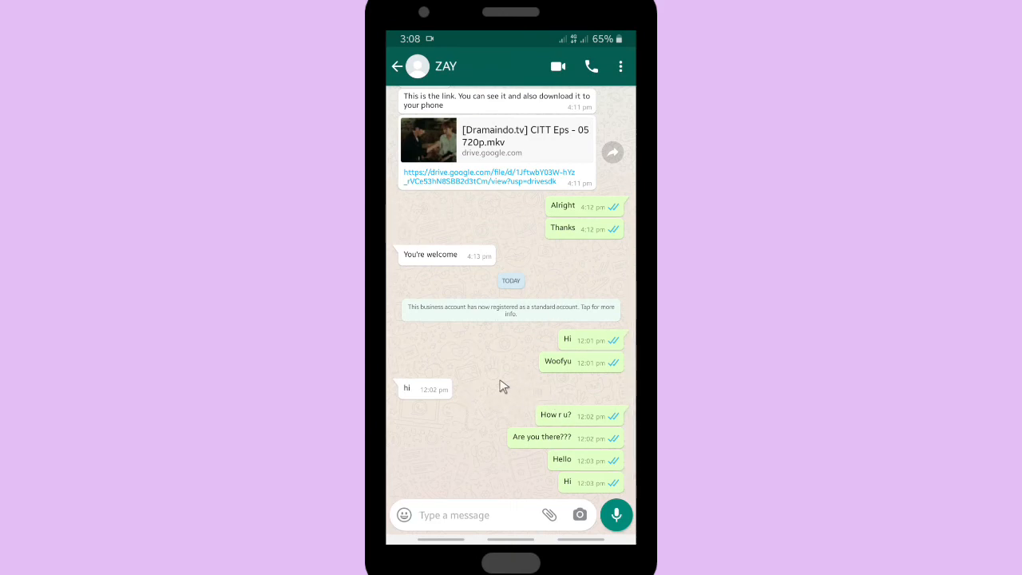
mouse_move(513, 390)
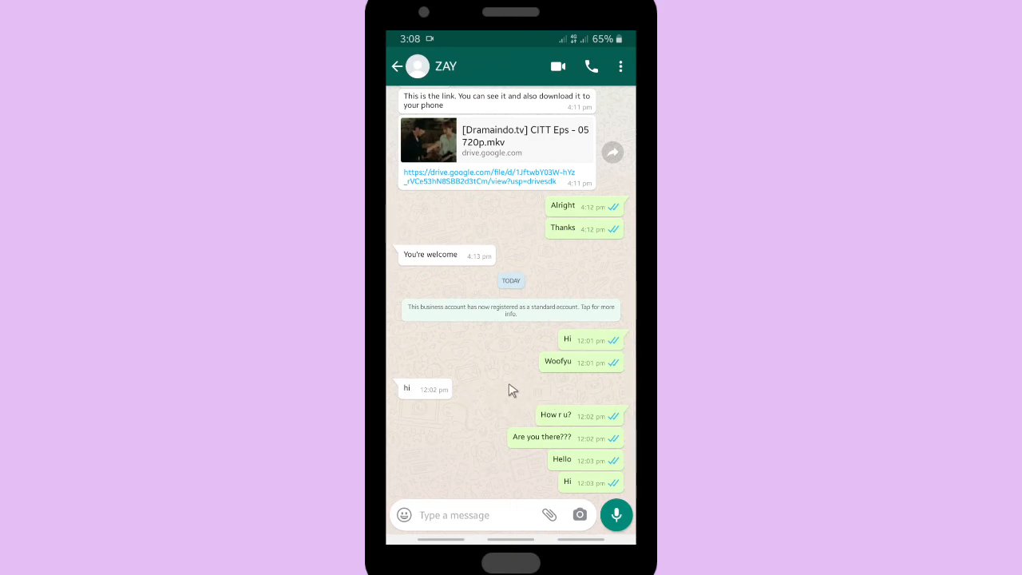
Step: Go back to the Facebook profile, then scroll through the reopened WhatsApp chat history
left_click(396, 67)
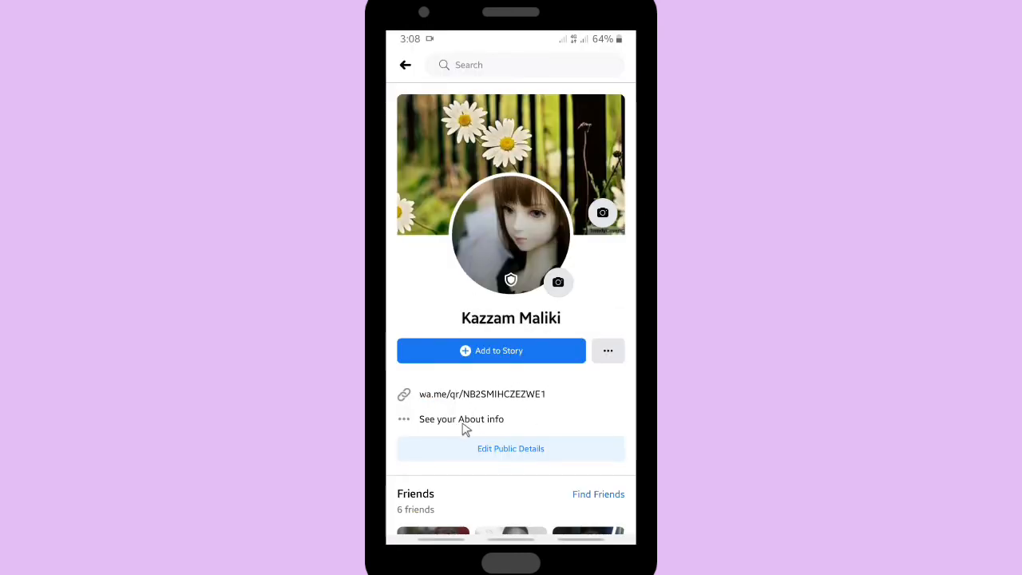
mouse_move(476, 399)
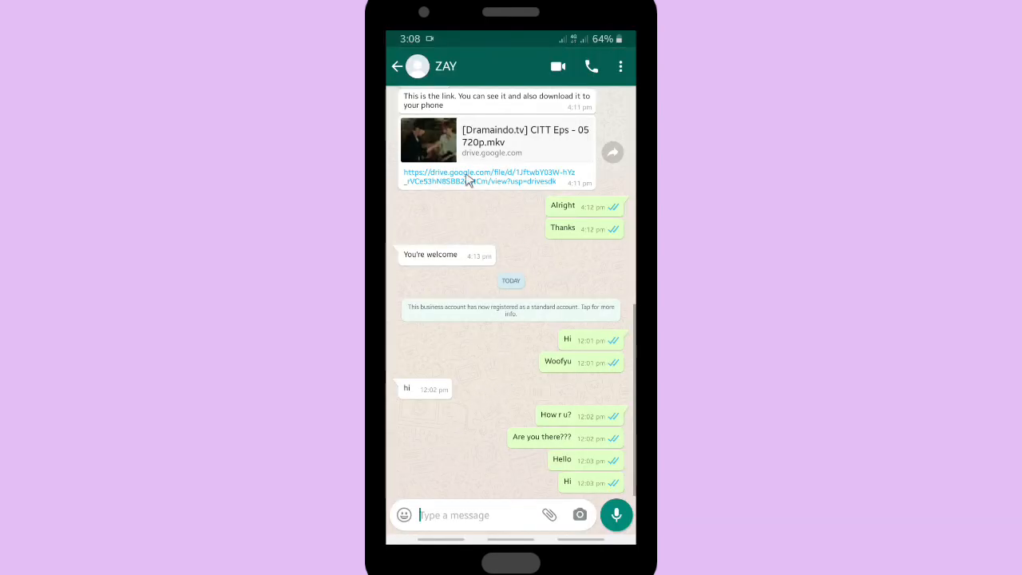
scroll("down", 3)
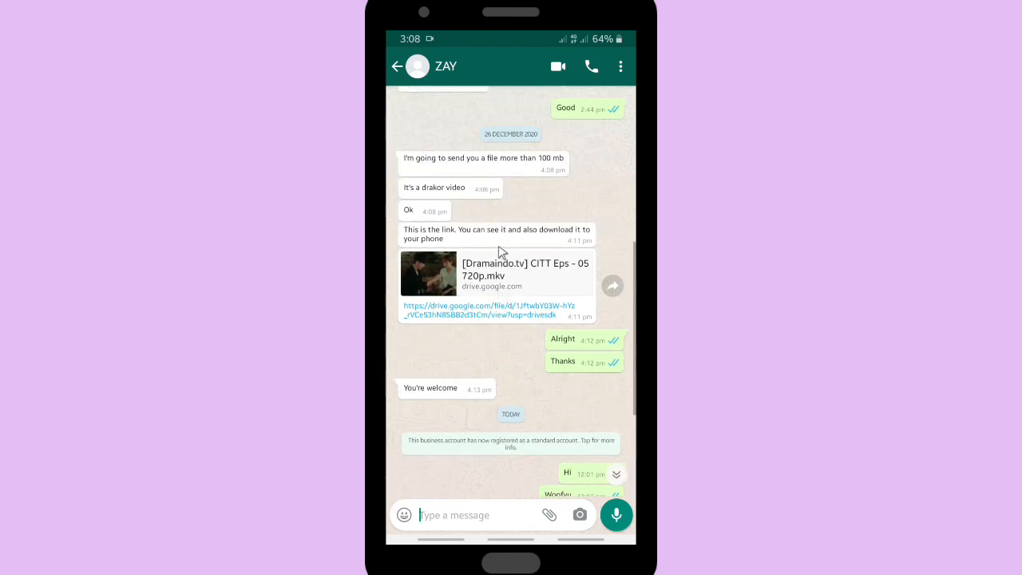
scroll("down", 3)
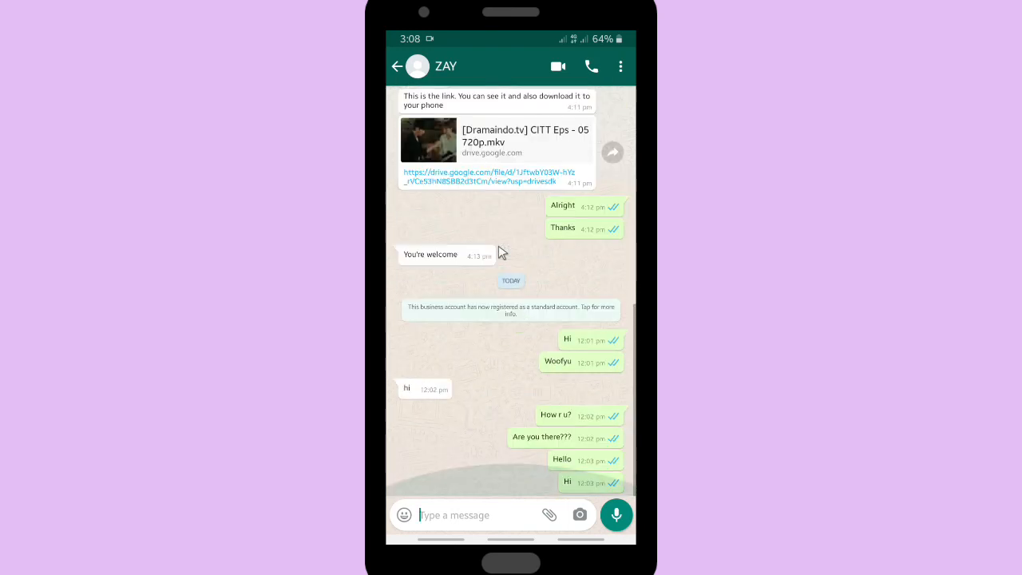
mouse_move(495, 370)
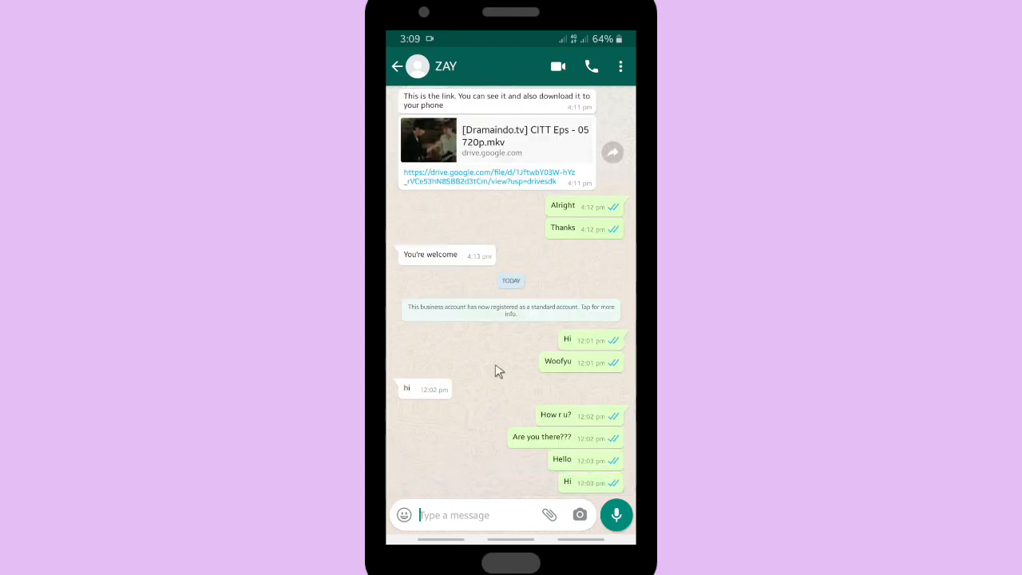
mouse_move(482, 83)
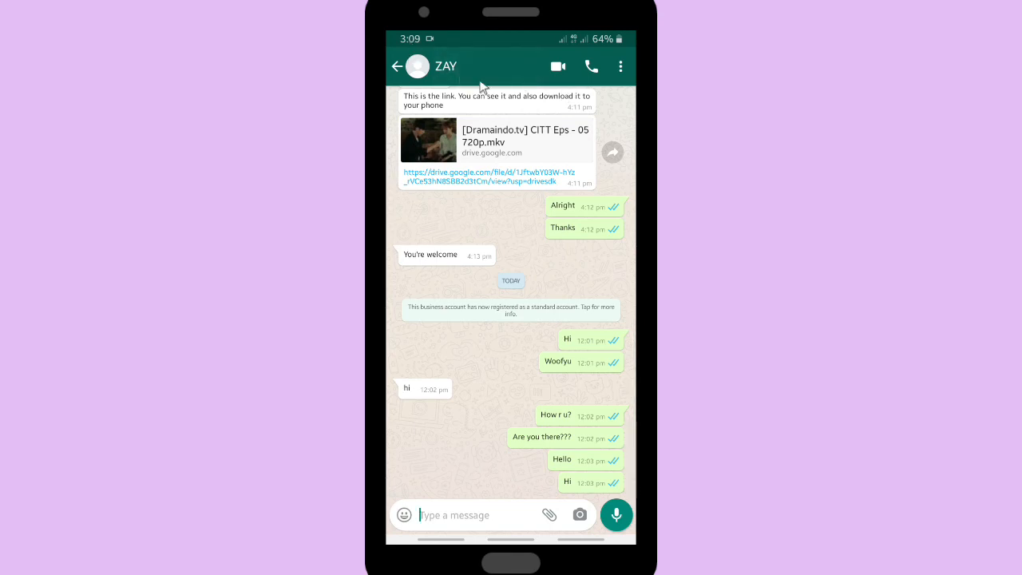
mouse_move(479, 345)
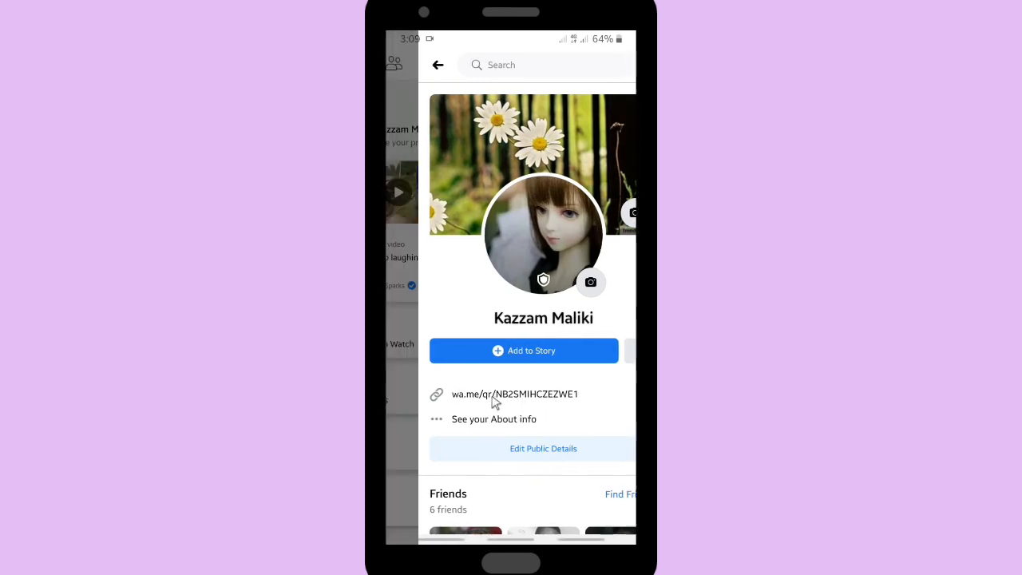
Step: Back out of the Facebook profile to the Android home screen and swipe across its pages
left_click(438, 64)
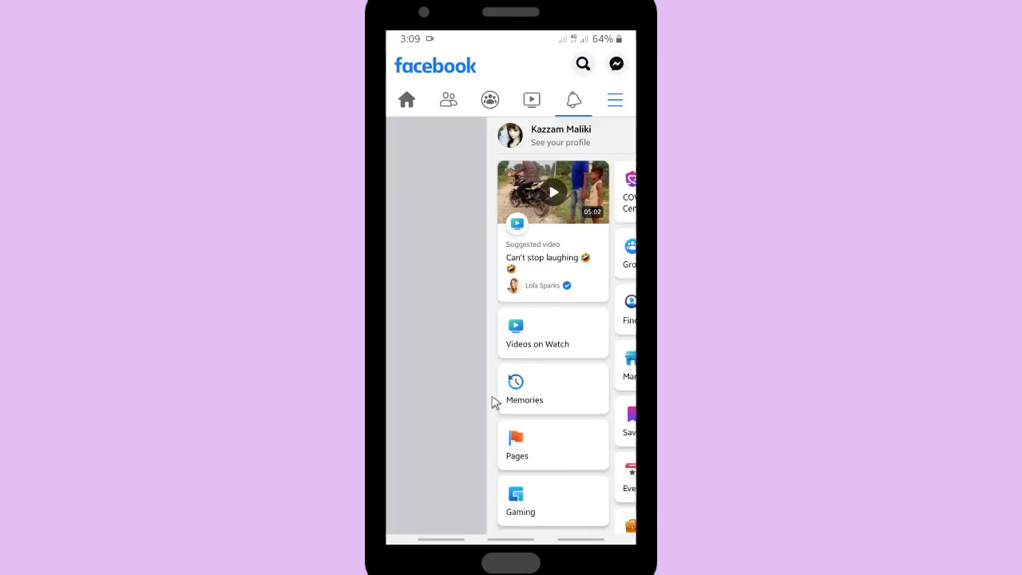
left_click(405, 99)
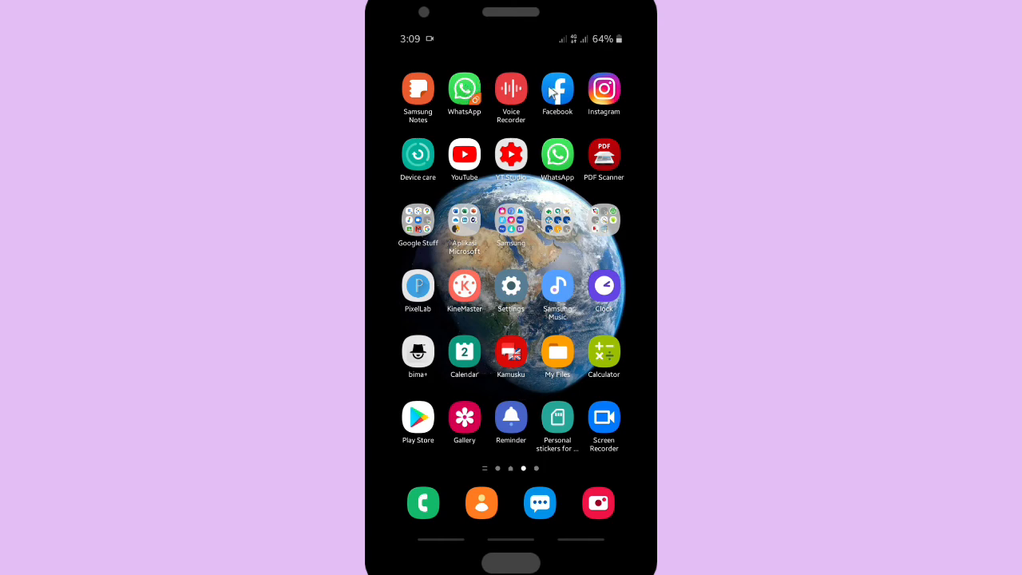
scroll("left", 3)
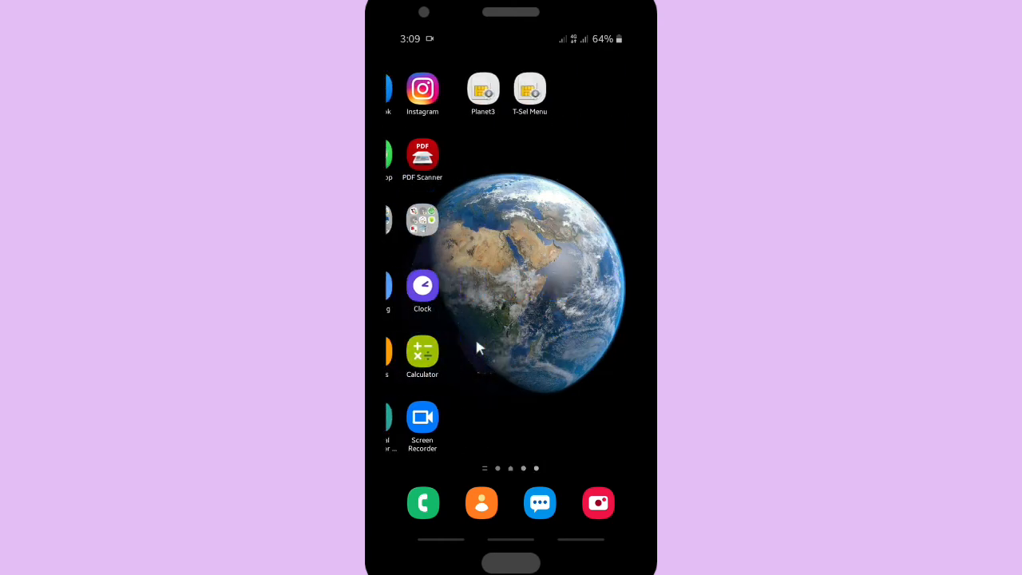
scroll("left", 3)
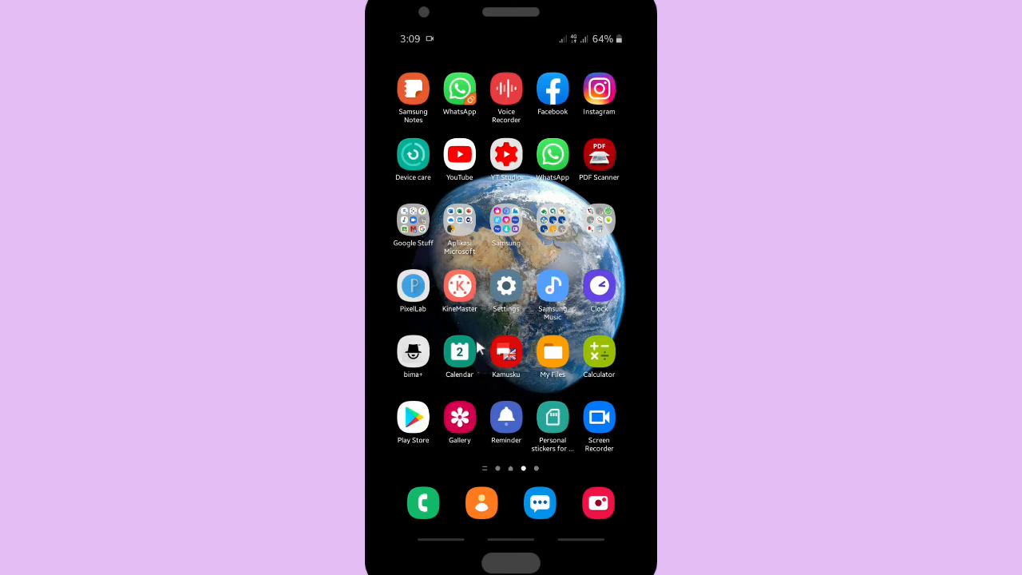